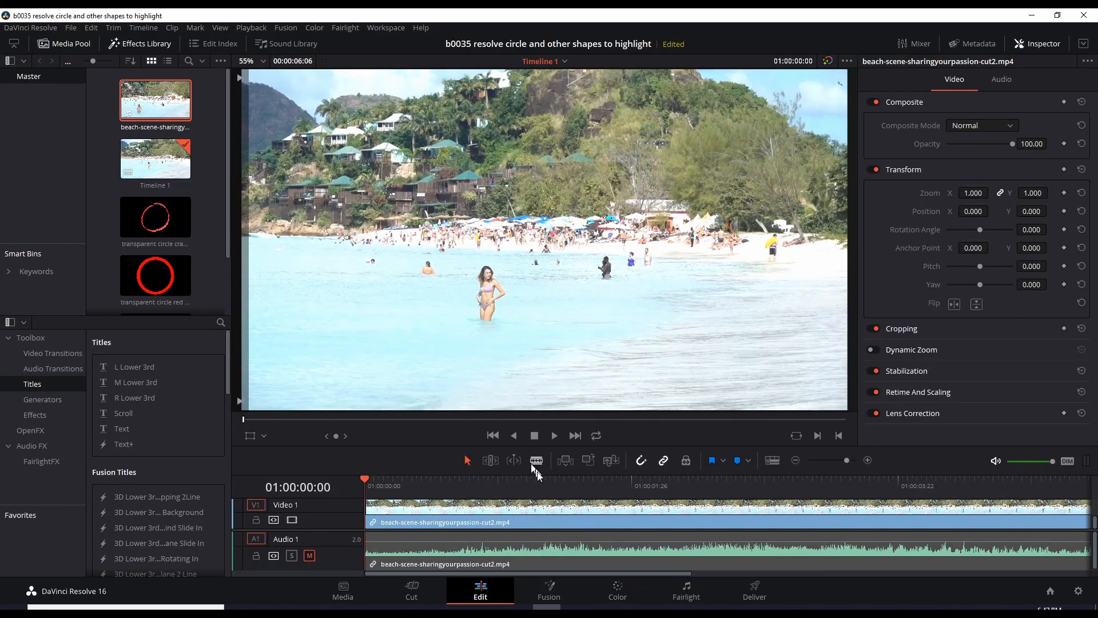
mouse_move(459, 497)
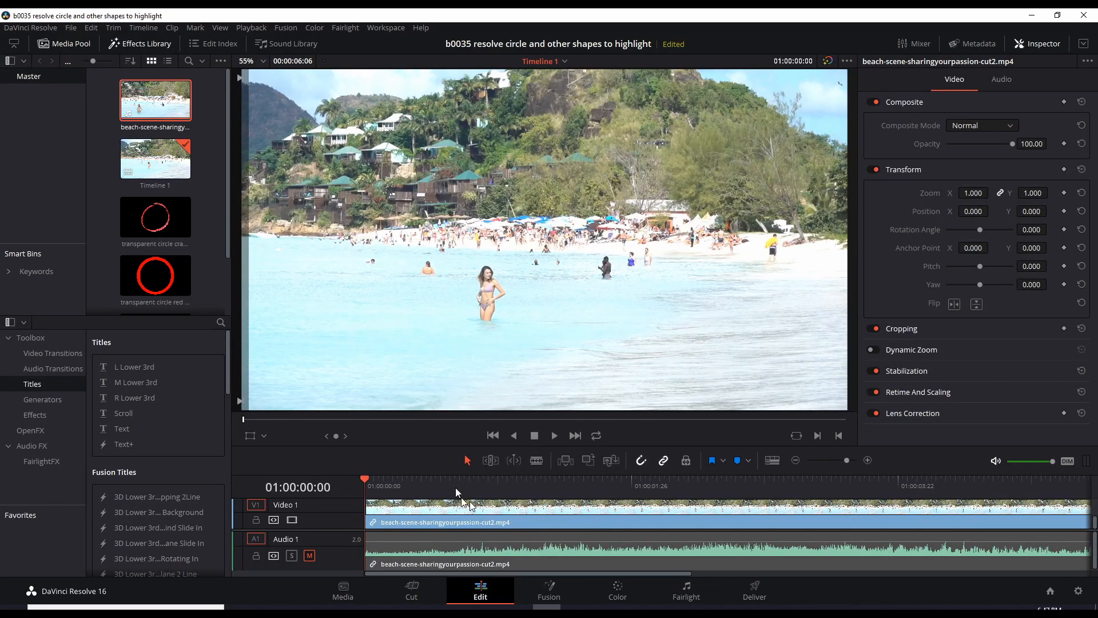
mouse_move(441, 501)
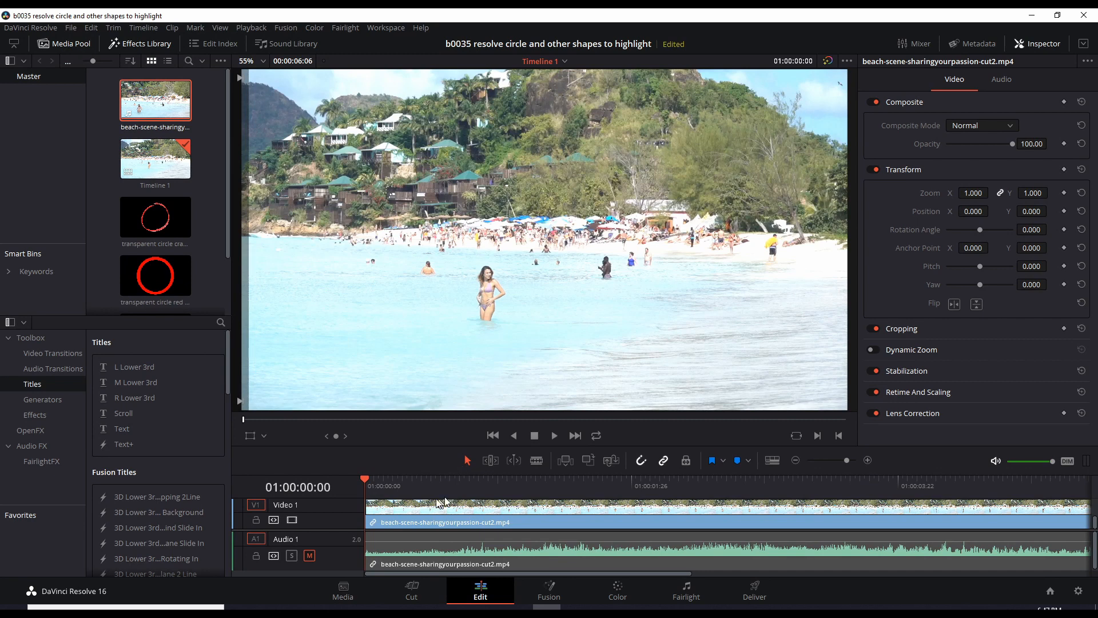
mouse_move(473, 478)
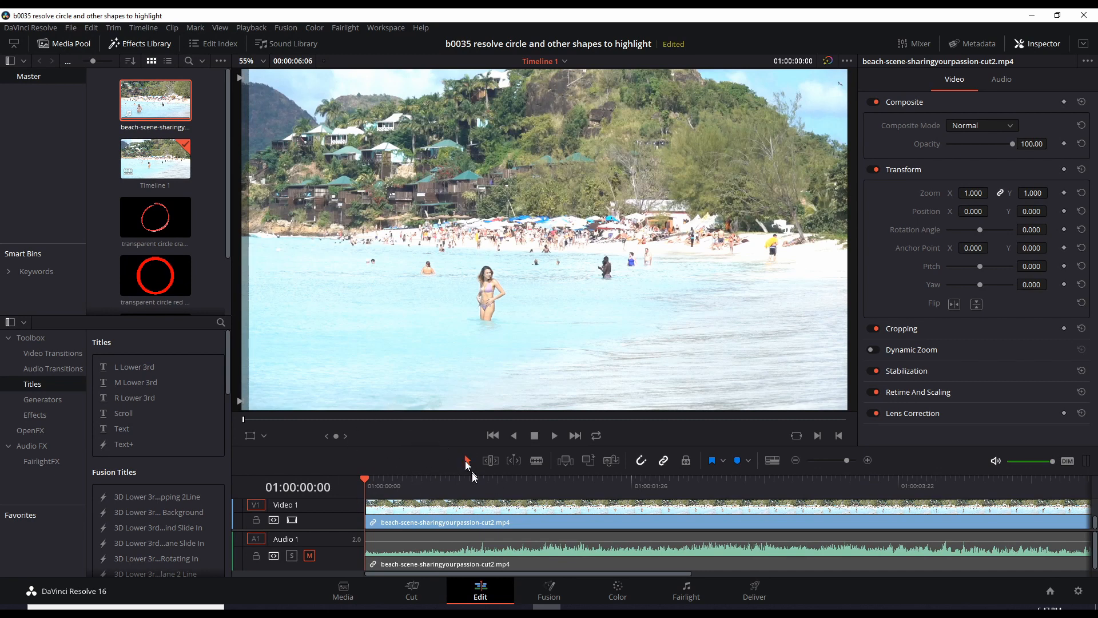
mouse_move(414, 400)
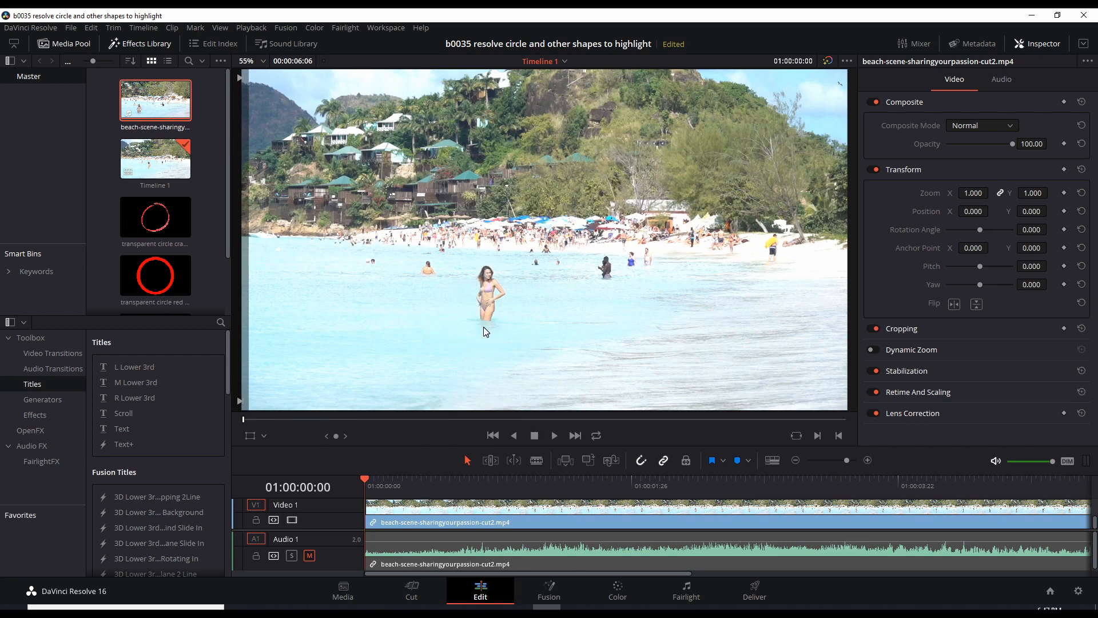
mouse_move(468, 340)
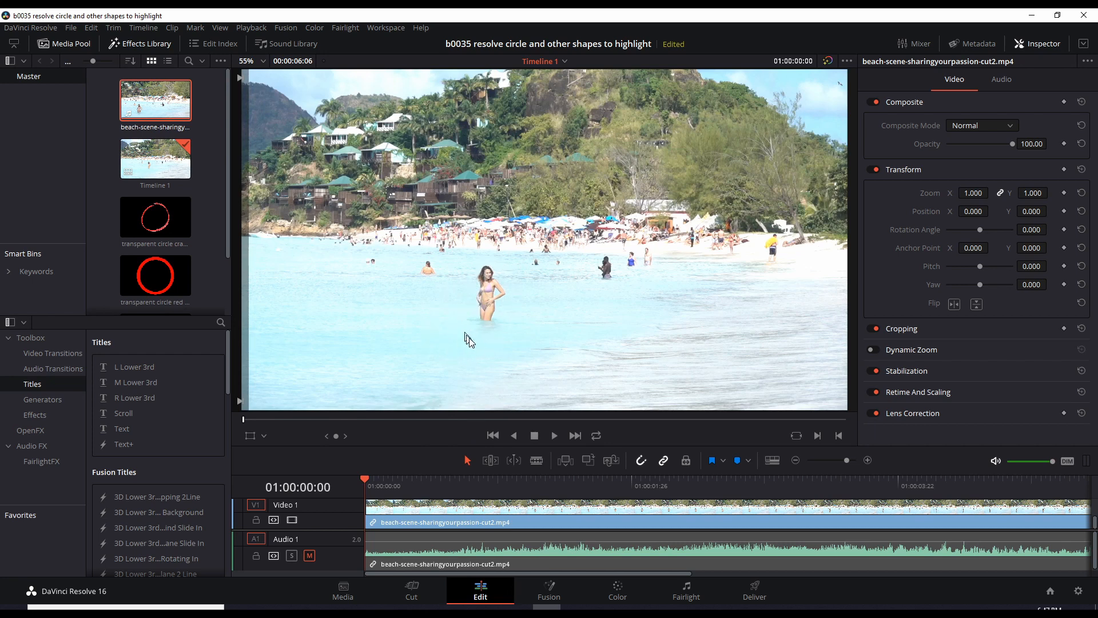
mouse_move(449, 364)
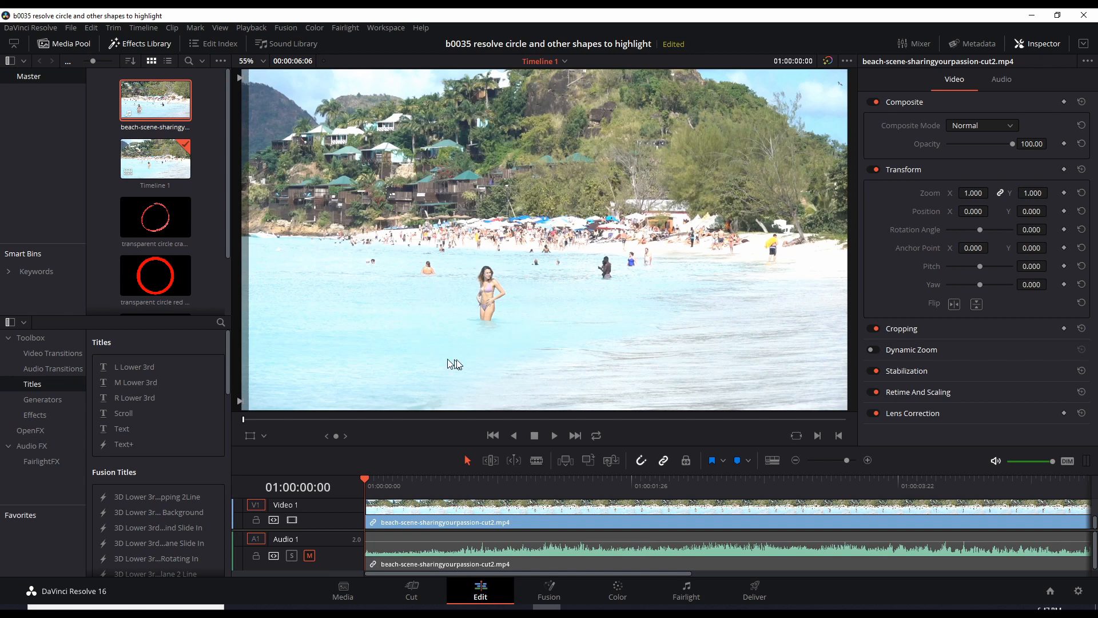
mouse_move(477, 356)
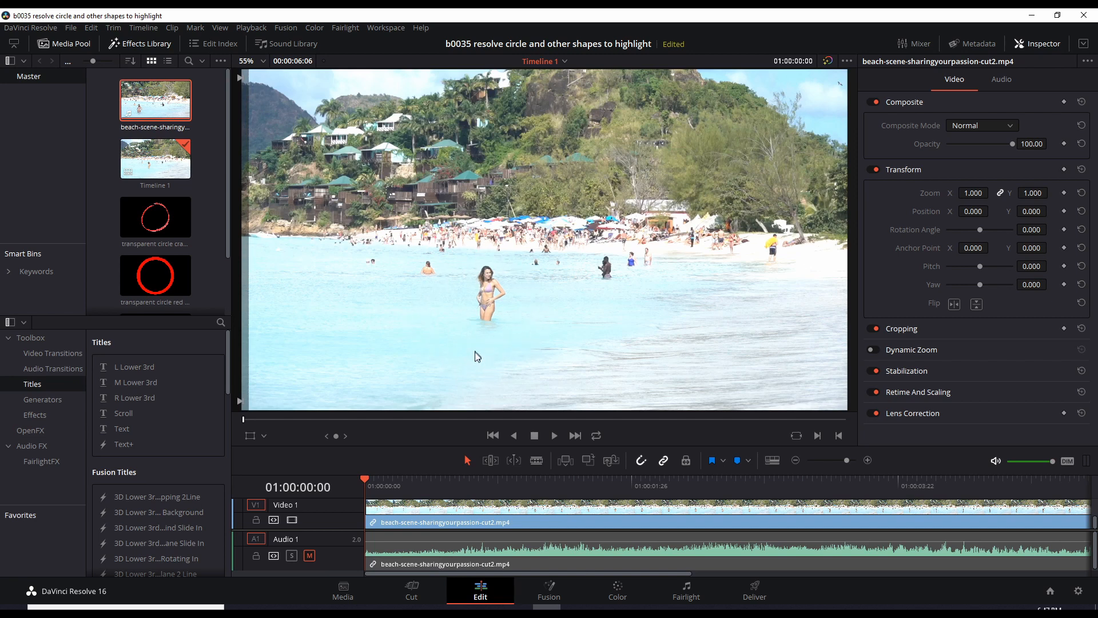
mouse_move(482, 349)
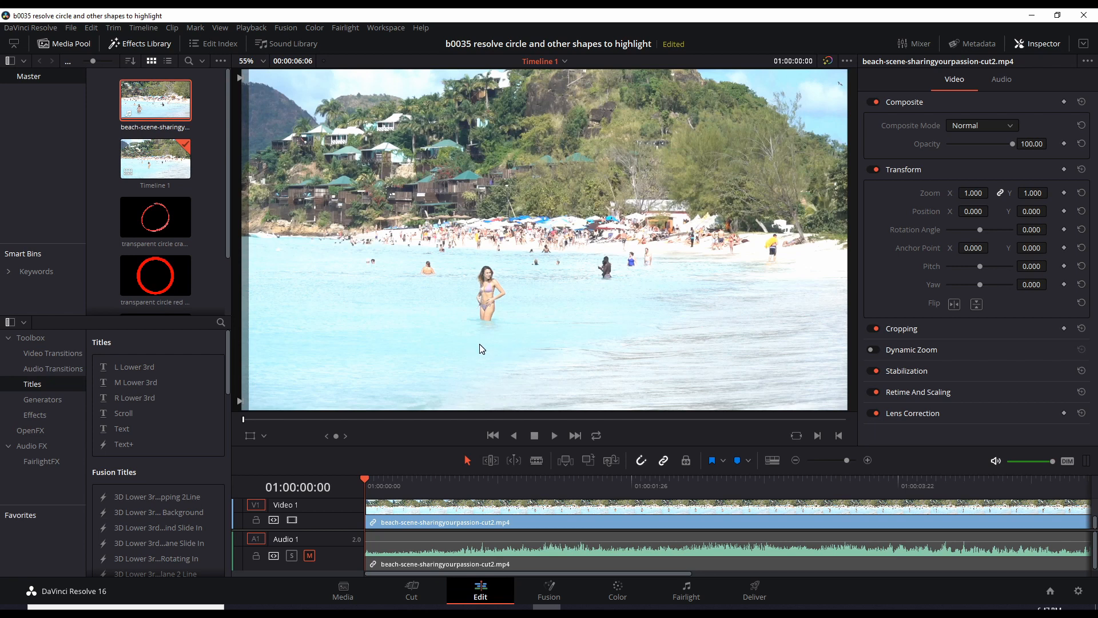
mouse_move(473, 346)
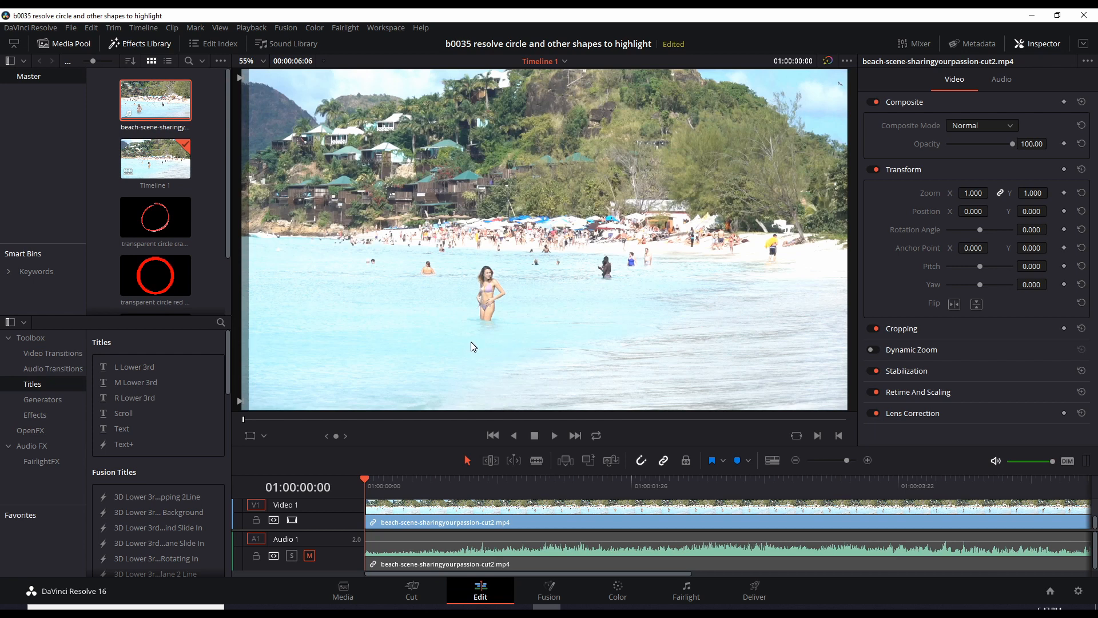
mouse_move(481, 399)
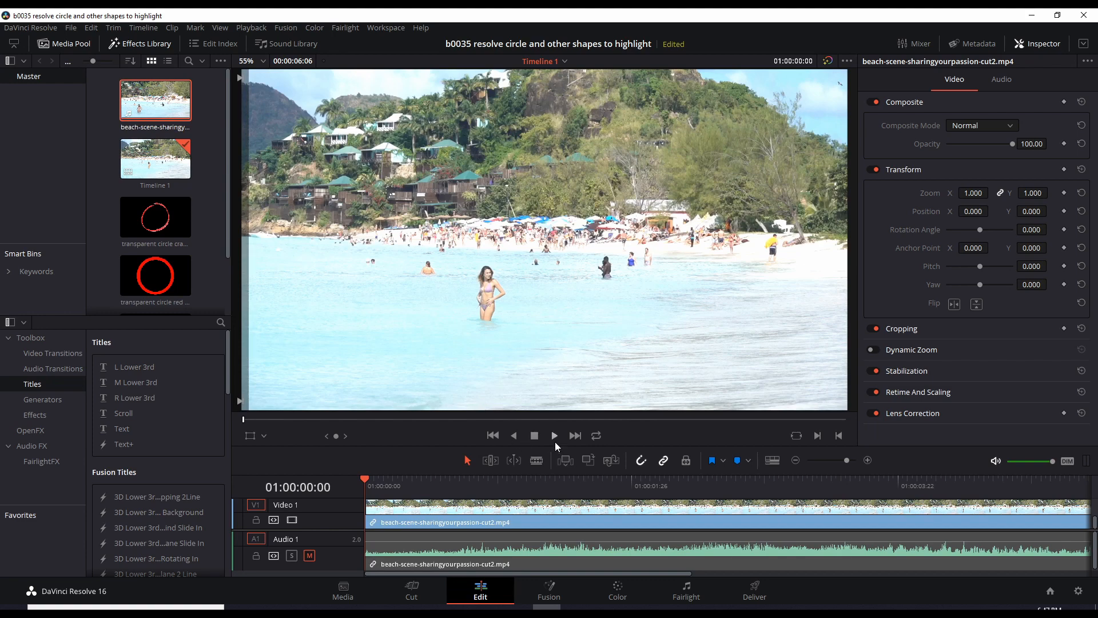
Play the beach clip from its start to its final frame, about six seconds in
left_click(554, 436)
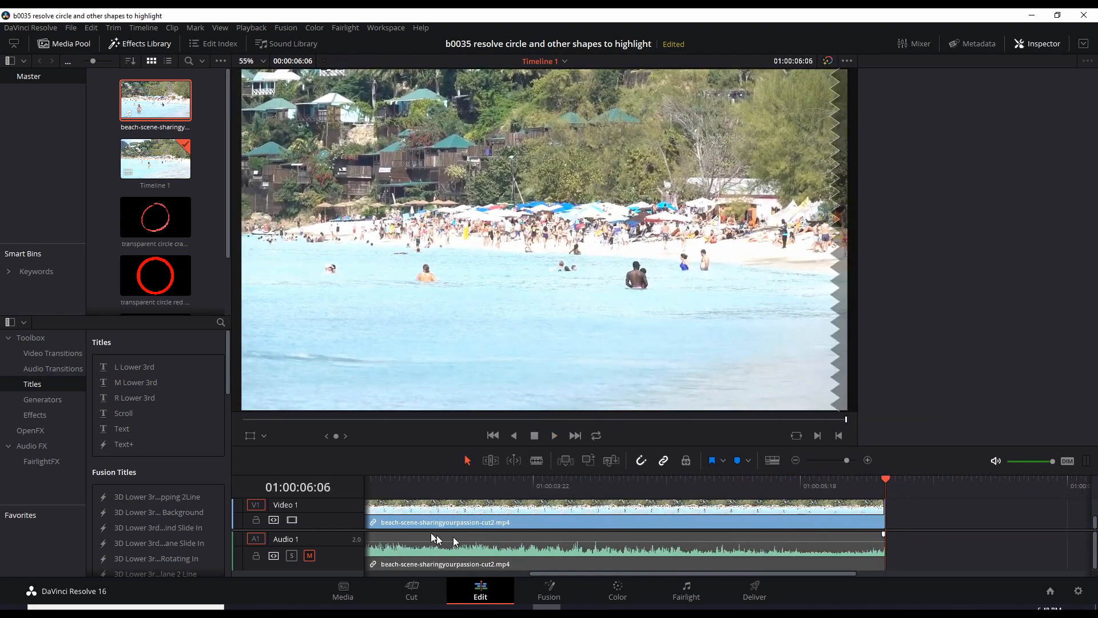
mouse_move(585, 457)
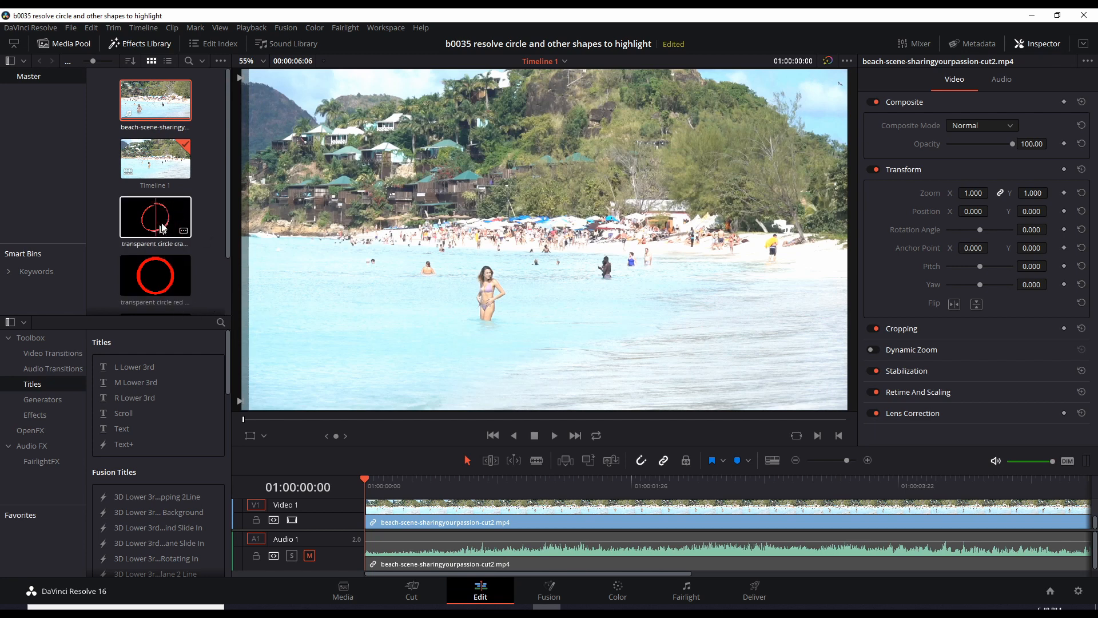
mouse_move(161, 278)
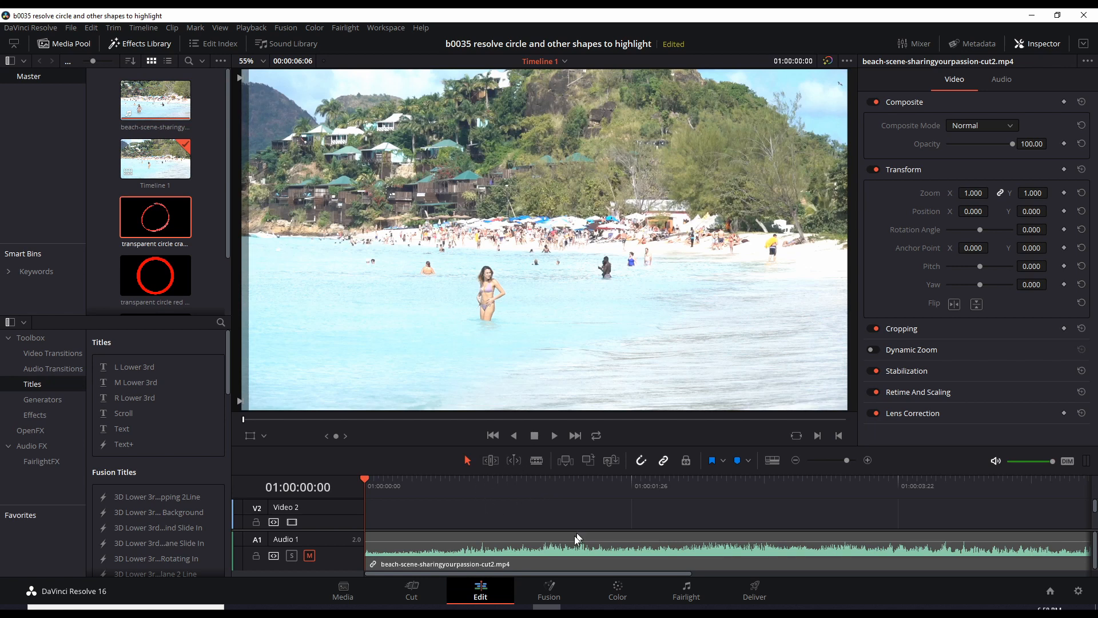
mouse_move(516, 524)
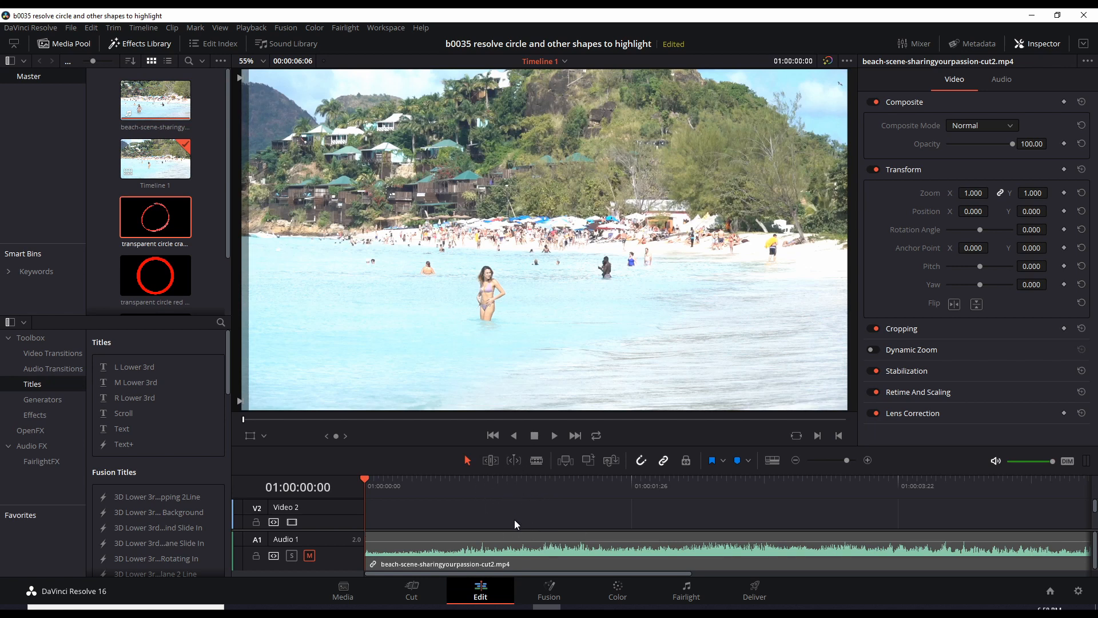
mouse_move(520, 518)
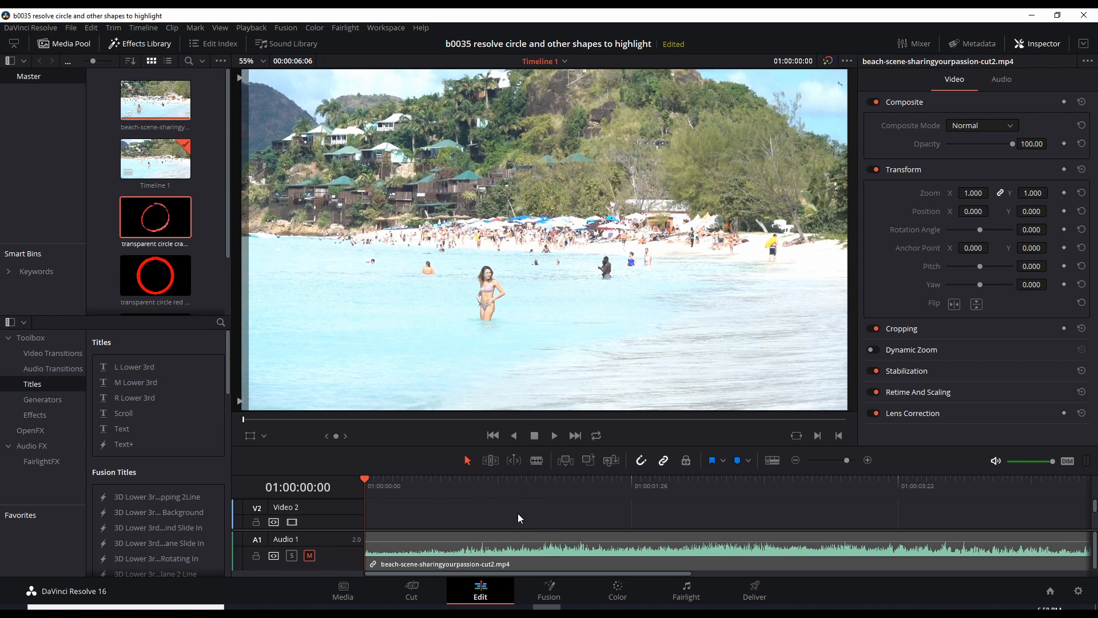
mouse_move(405, 488)
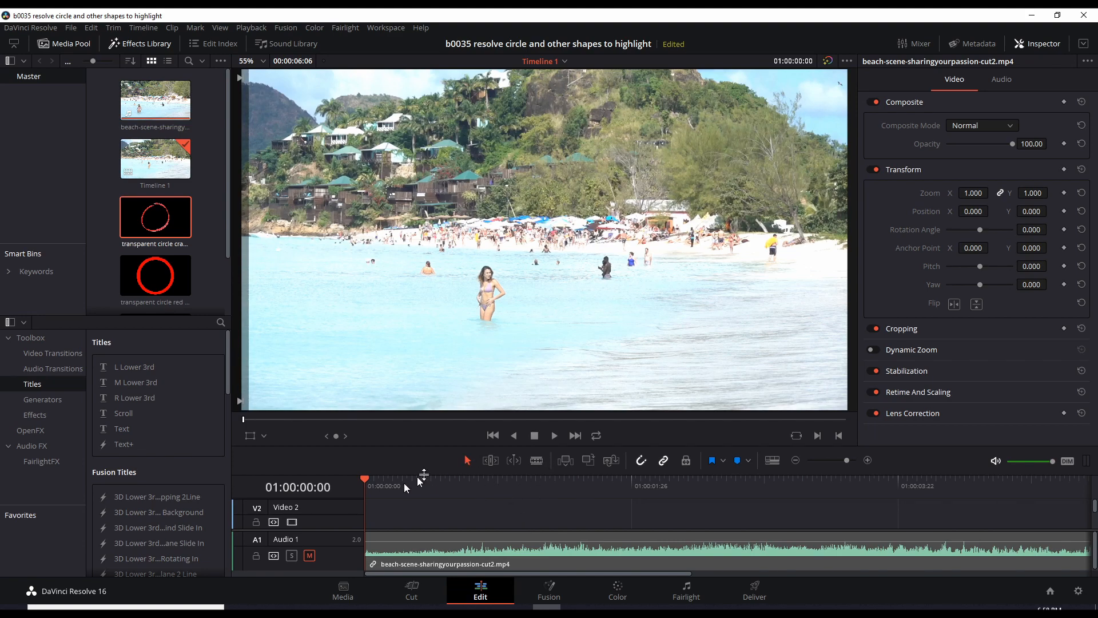
Play the timeline and stop just past two seconds, with the woman in view
left_click(554, 436)
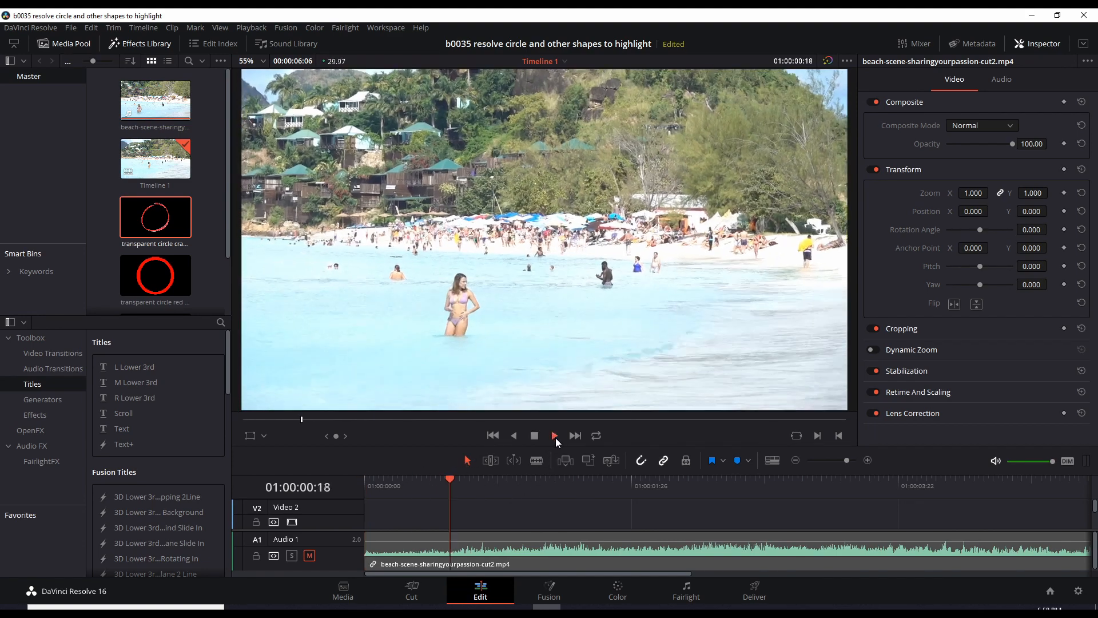
left_click(554, 435)
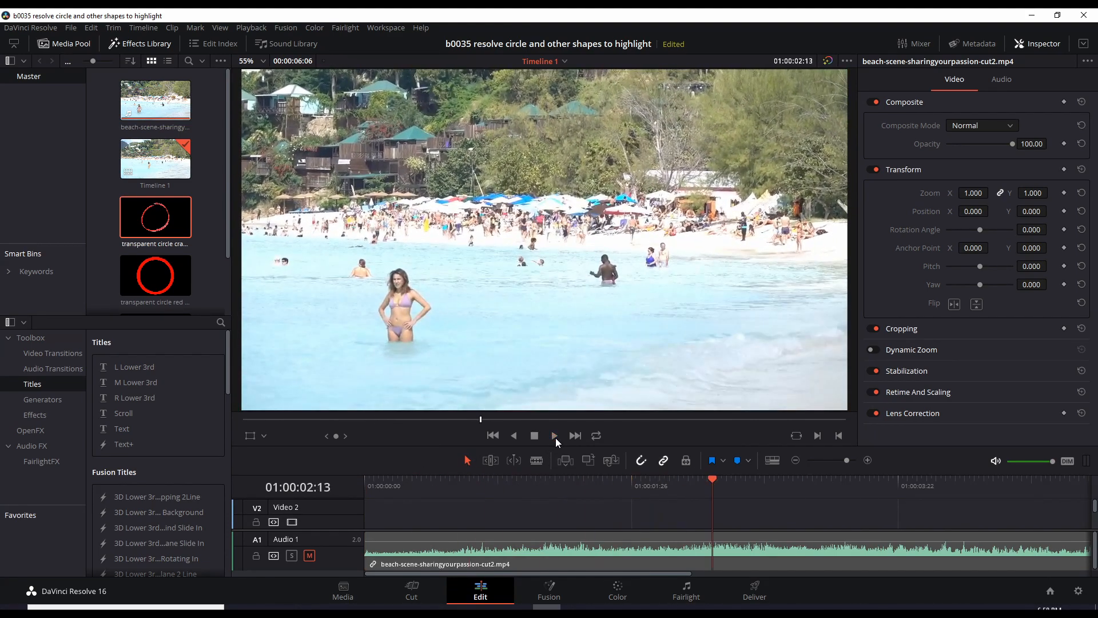
mouse_move(337, 281)
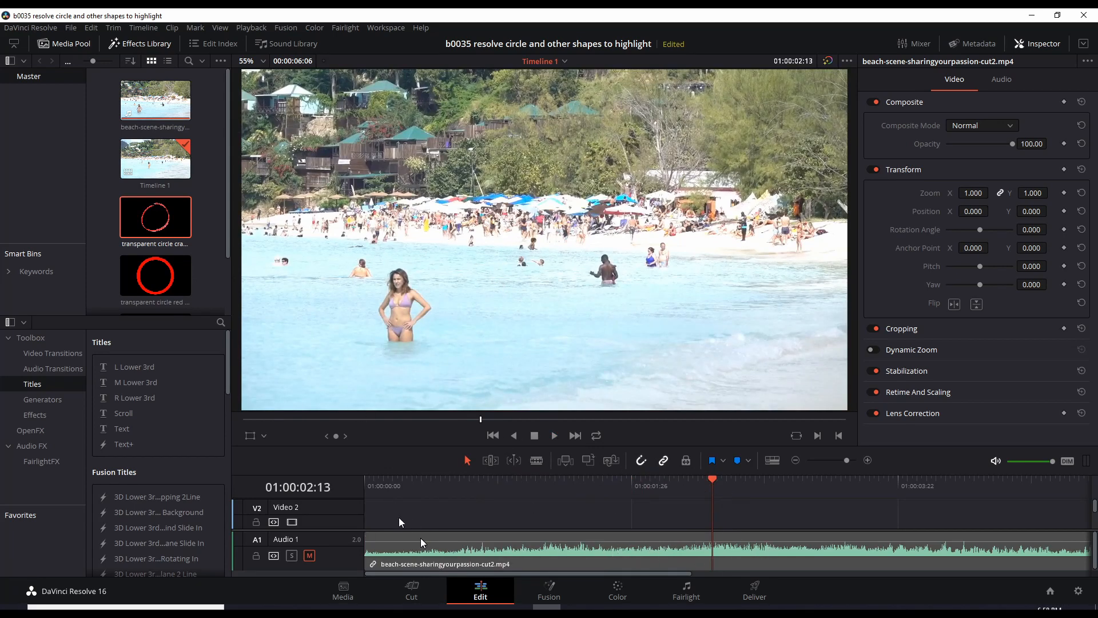
mouse_move(162, 224)
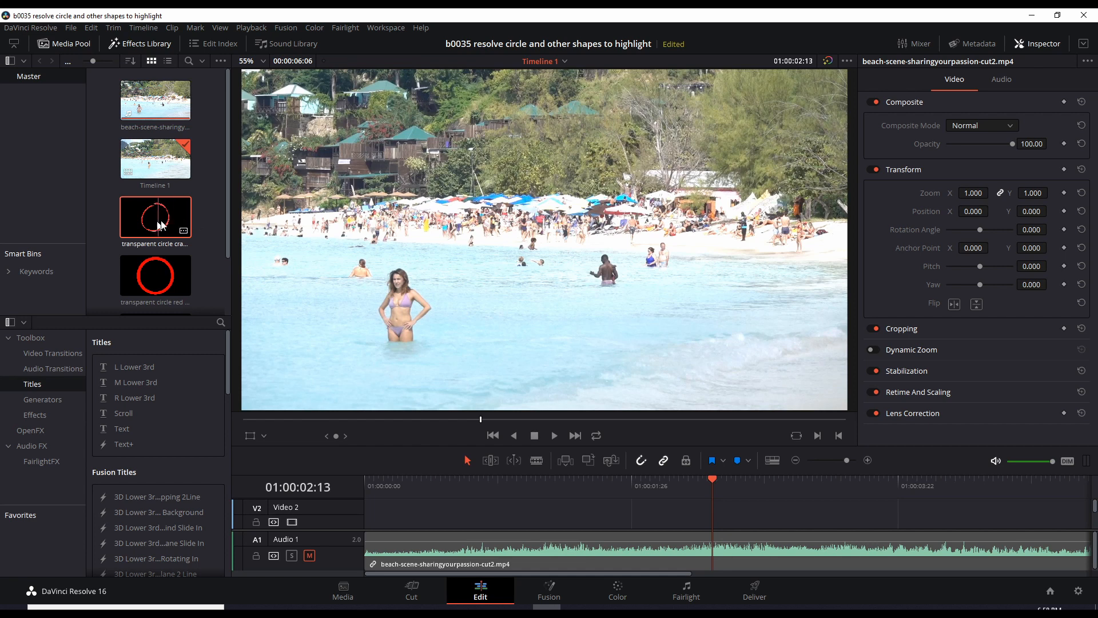
mouse_move(161, 219)
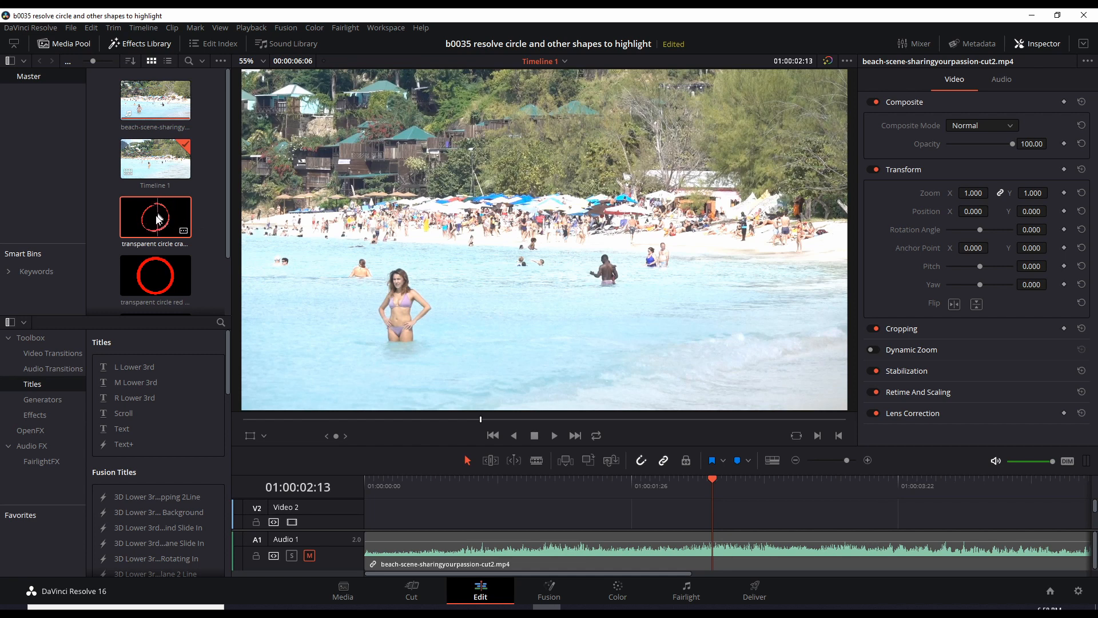
mouse_move(165, 224)
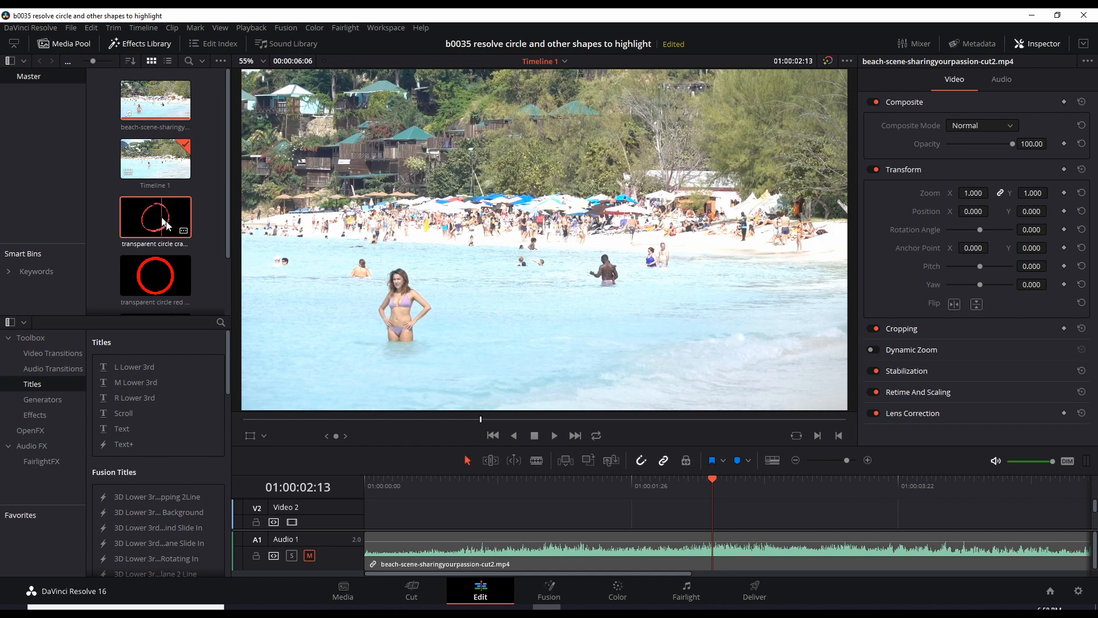
mouse_move(153, 219)
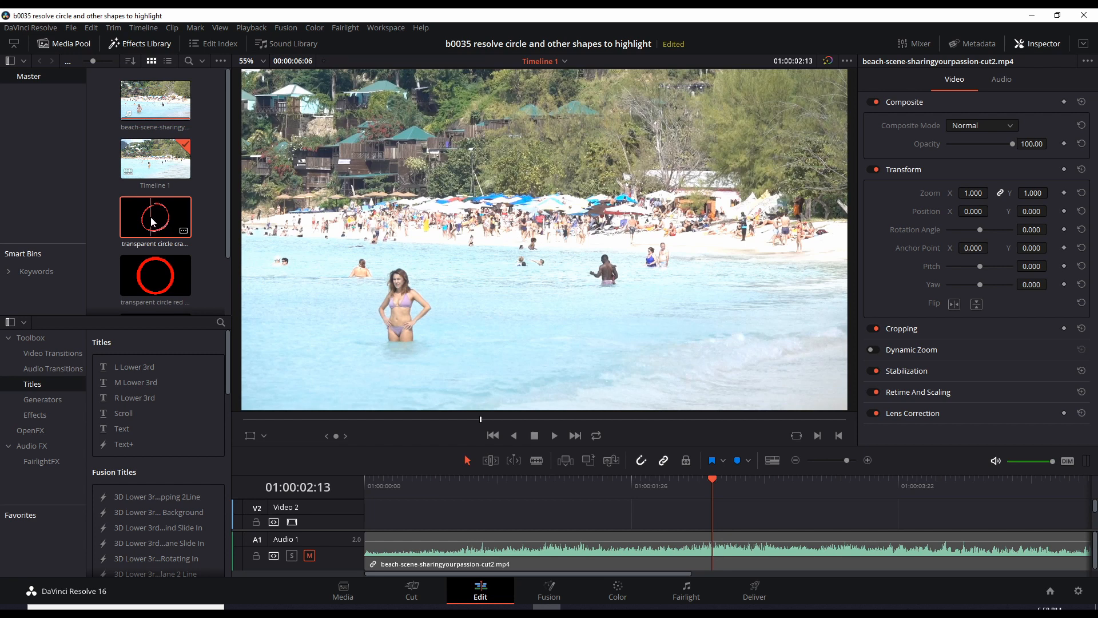
Place the crayon circle PNG on Video 3 at the playhead and select it
left_click_drag(155, 217, 665, 490)
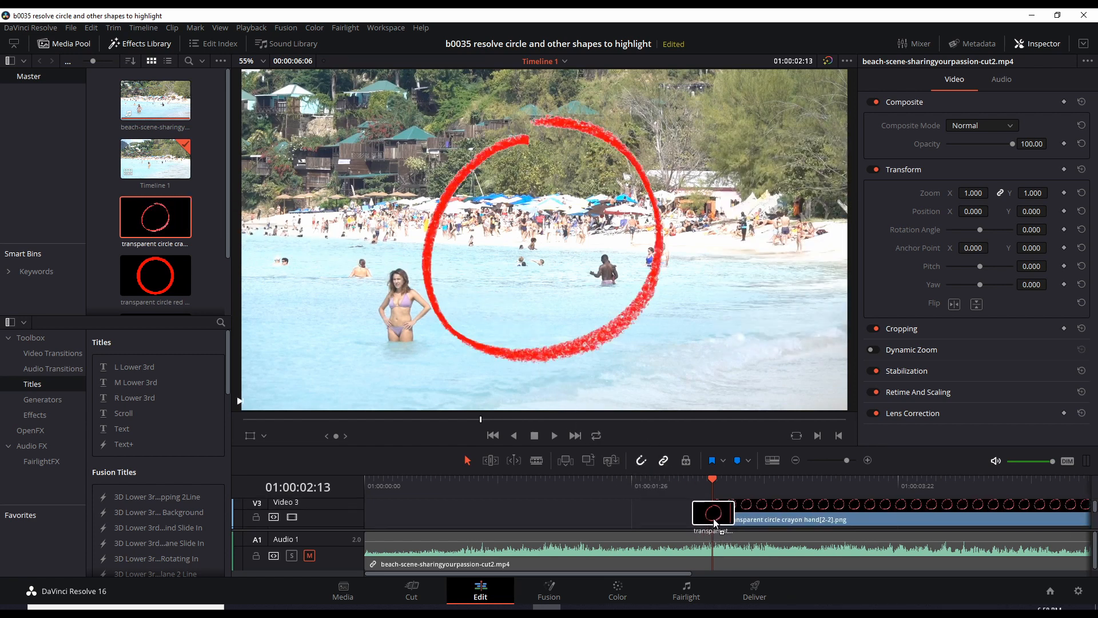
left_click(713, 512)
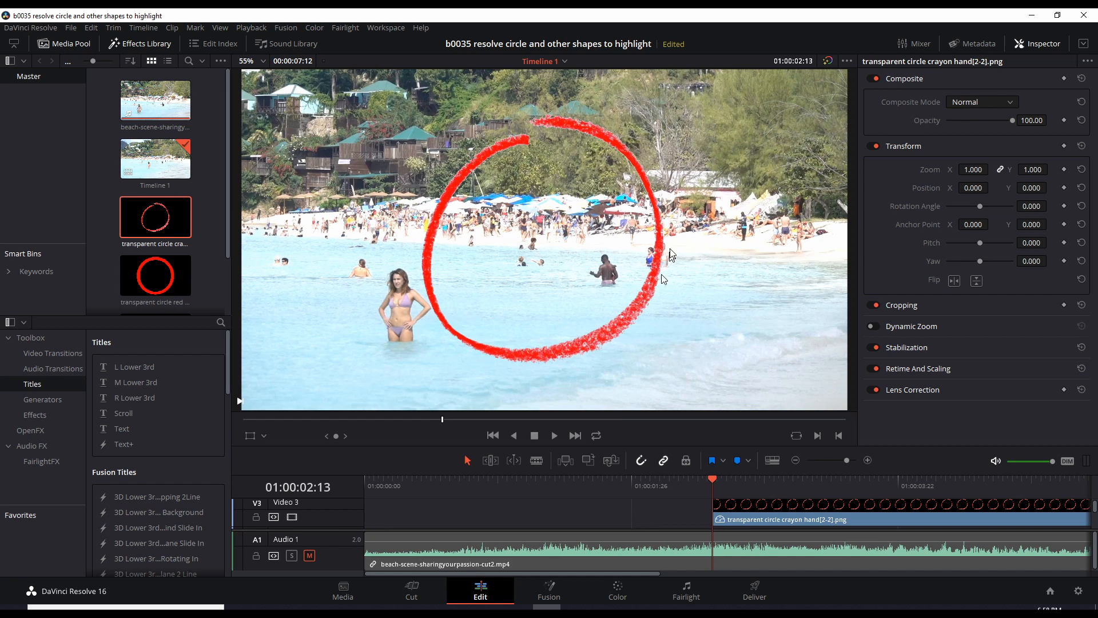
mouse_move(938, 198)
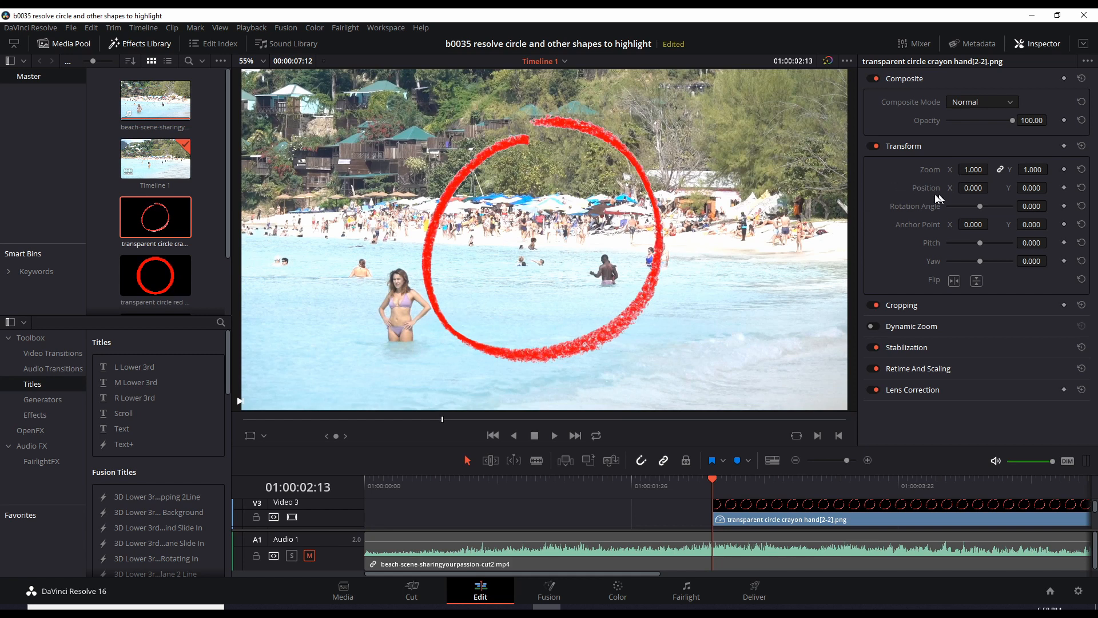
mouse_move(793, 546)
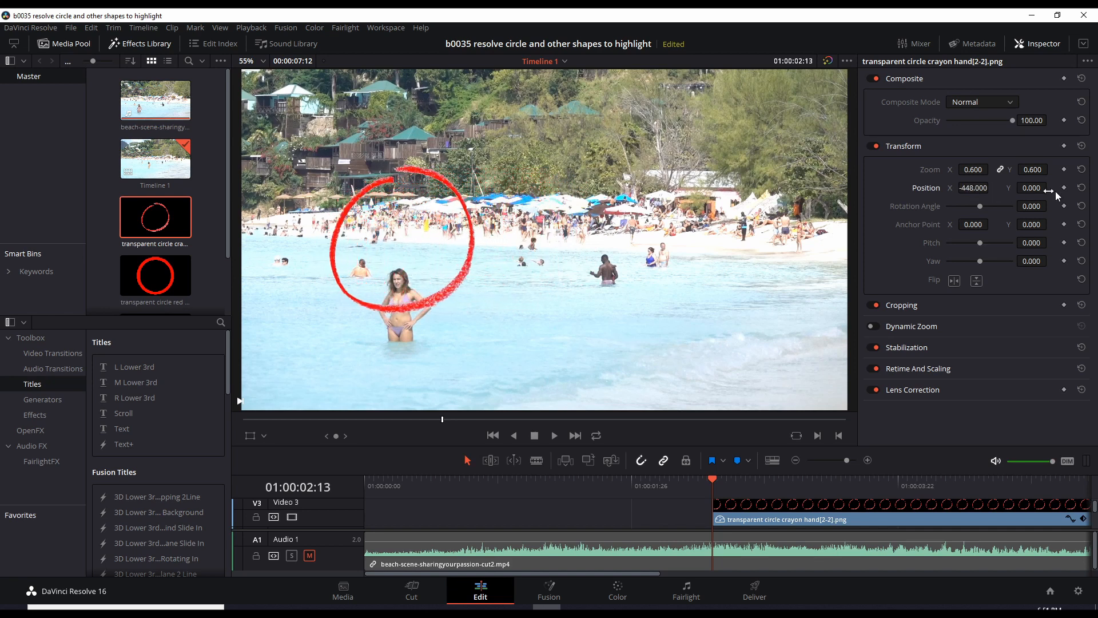
Set the circle's Zoom to 0.600 and Position to X -448, Y -191
left_click(1031, 188)
type("-191.000")
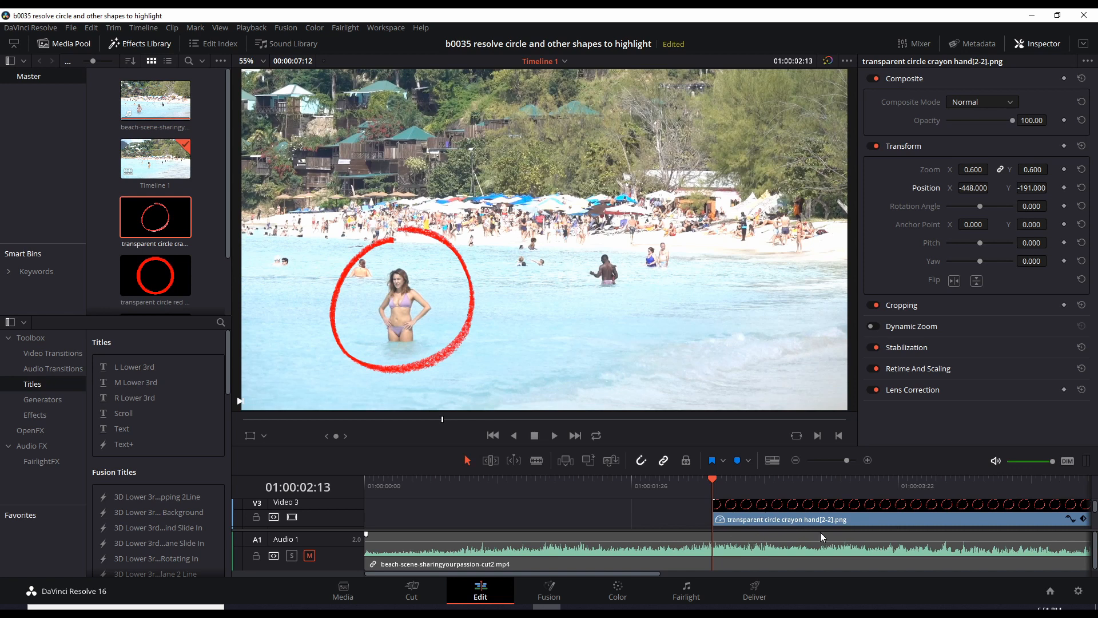
mouse_move(470, 494)
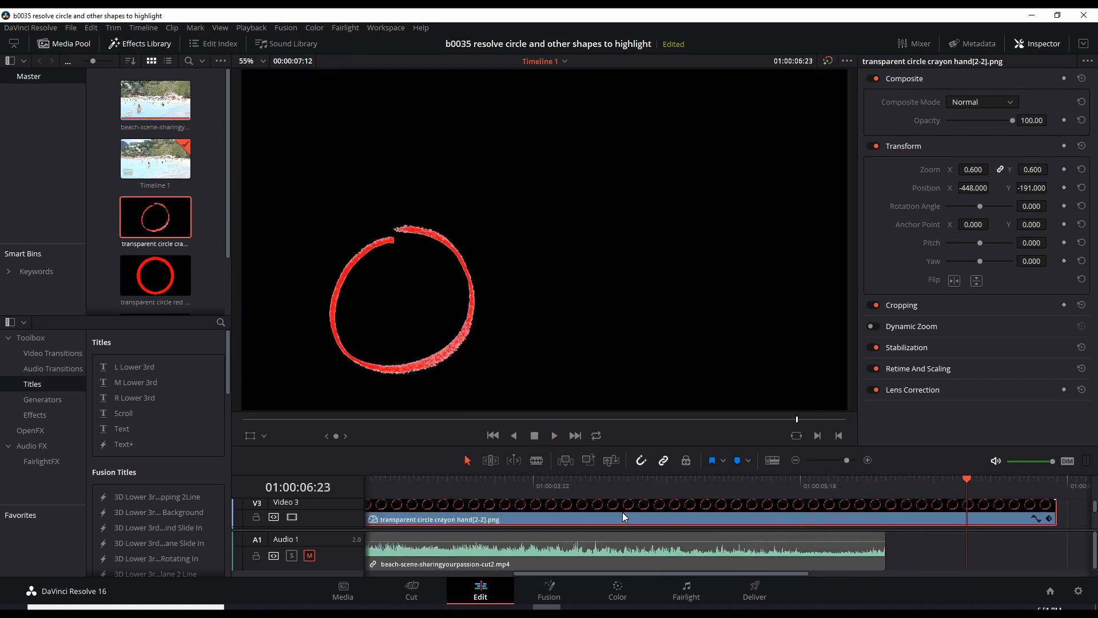
mouse_move(1062, 527)
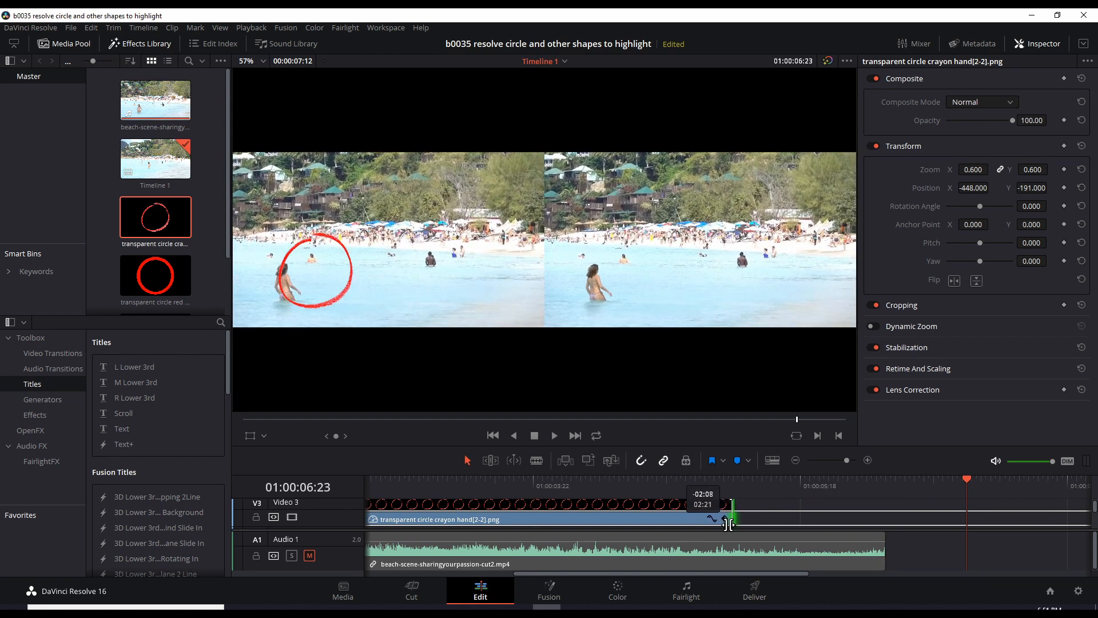
Trim the circle clip's end leftward to about one second long
left_click_drag(728, 519, 661, 520)
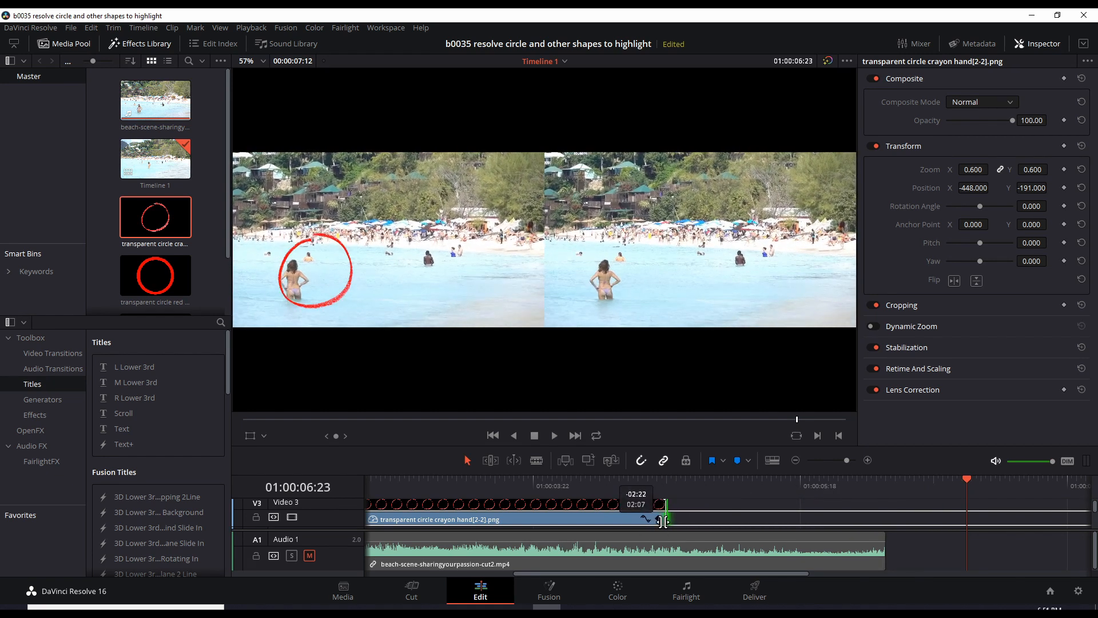
left_click_drag(664, 518, 532, 519)
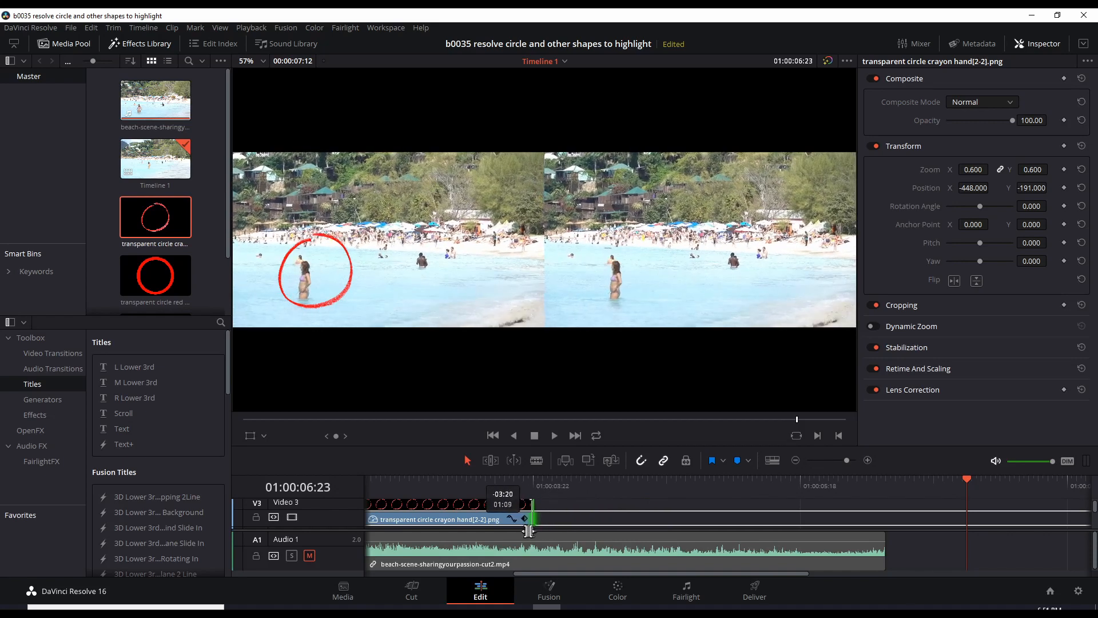
left_click_drag(531, 518, 514, 519)
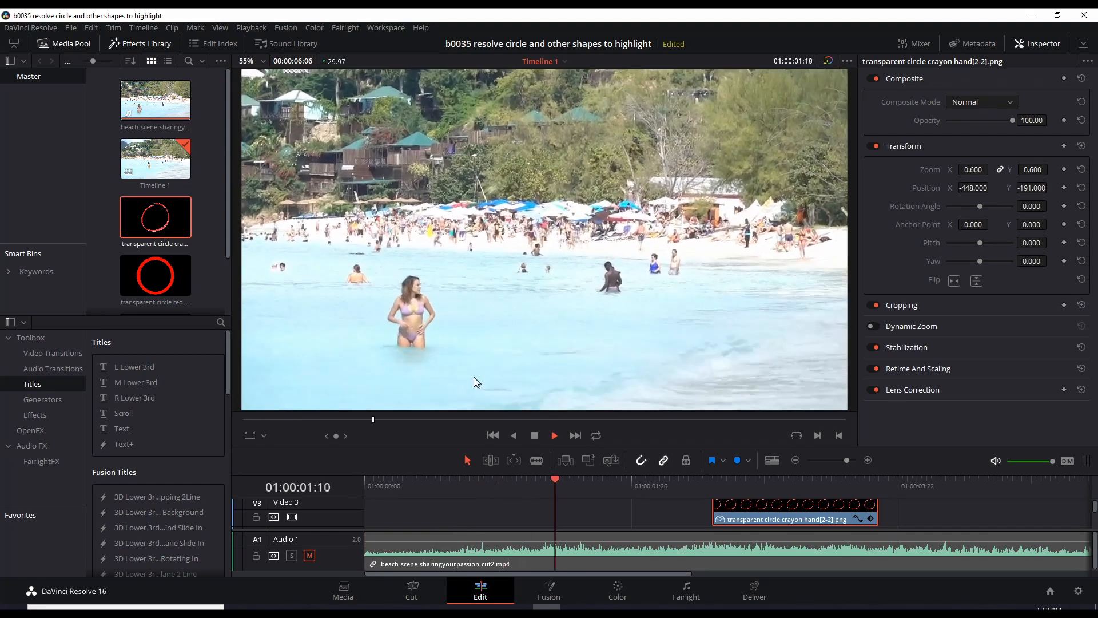
Play the timeline to preview the shortened circle overlay ringing the woman
left_click(554, 435)
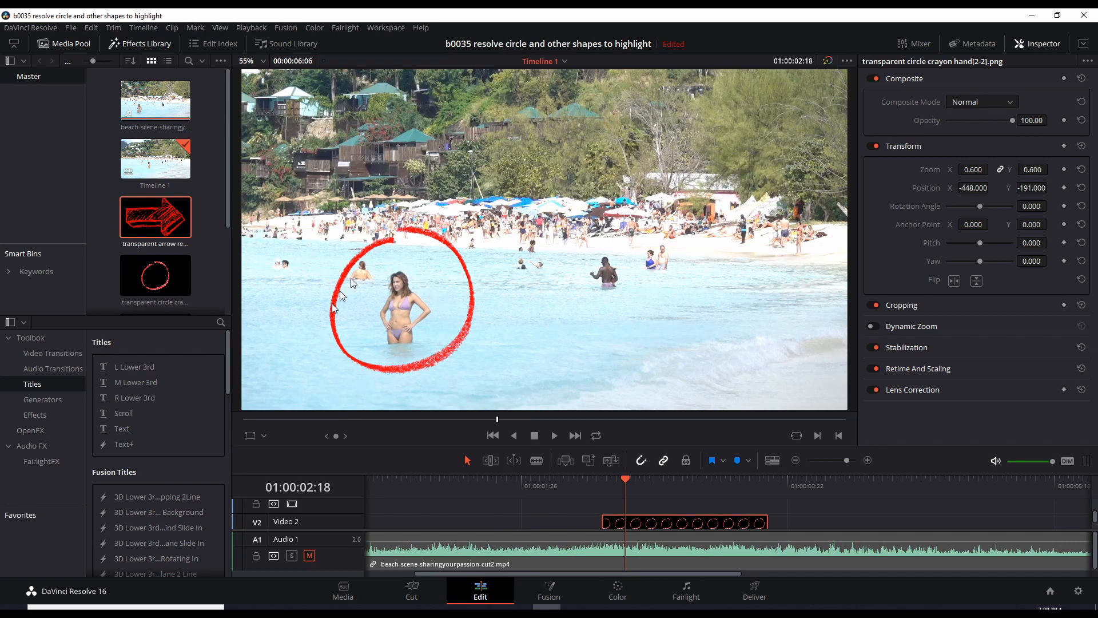
mouse_move(372, 393)
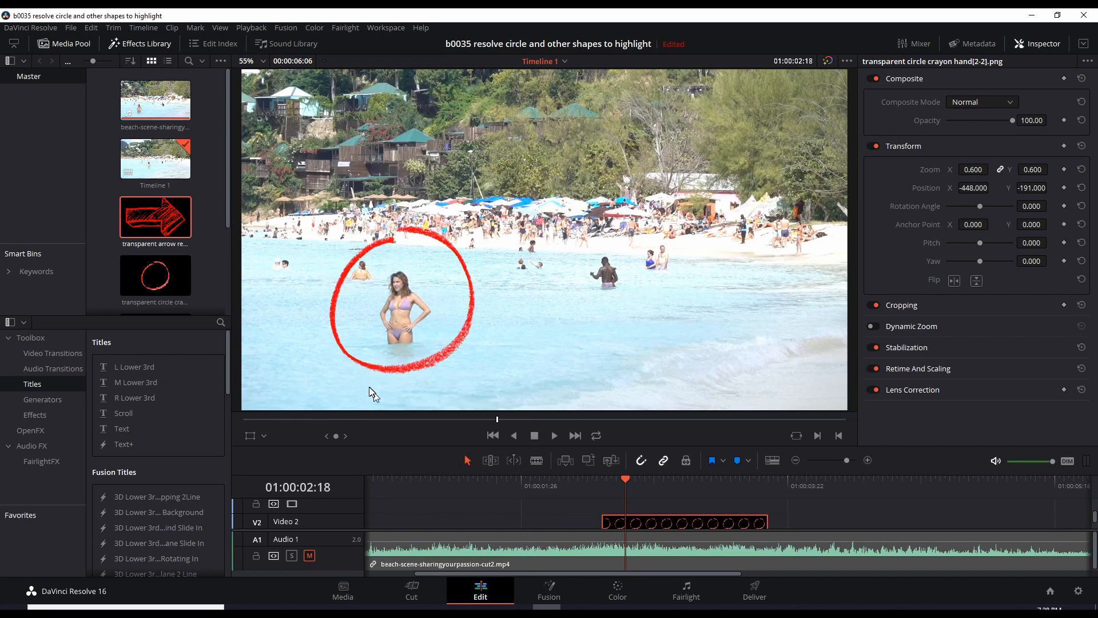
mouse_move(407, 392)
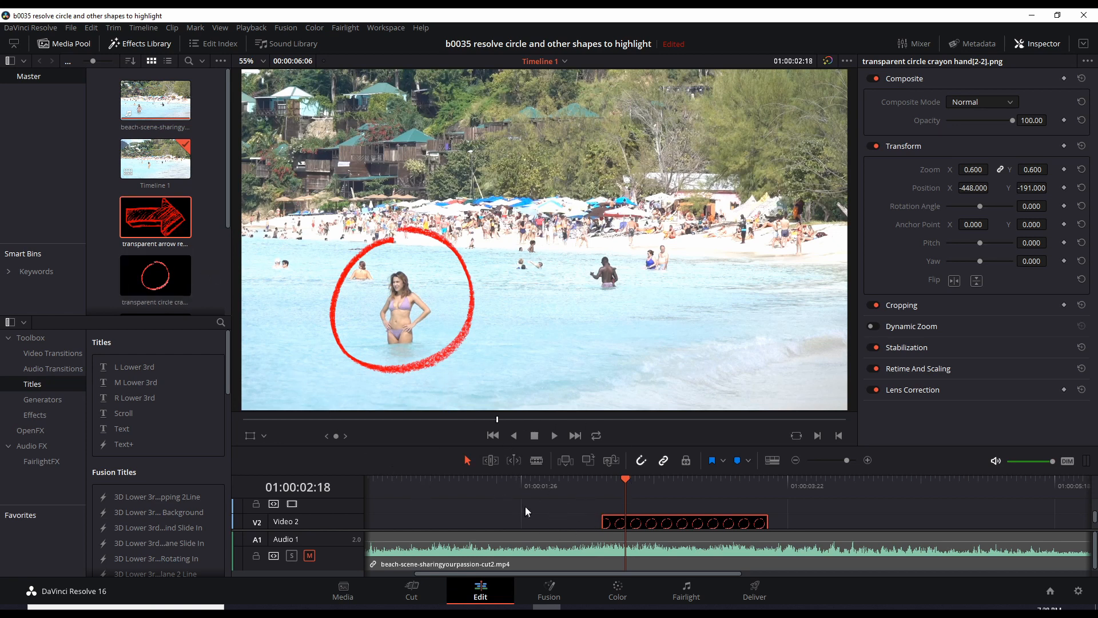
mouse_move(216, 249)
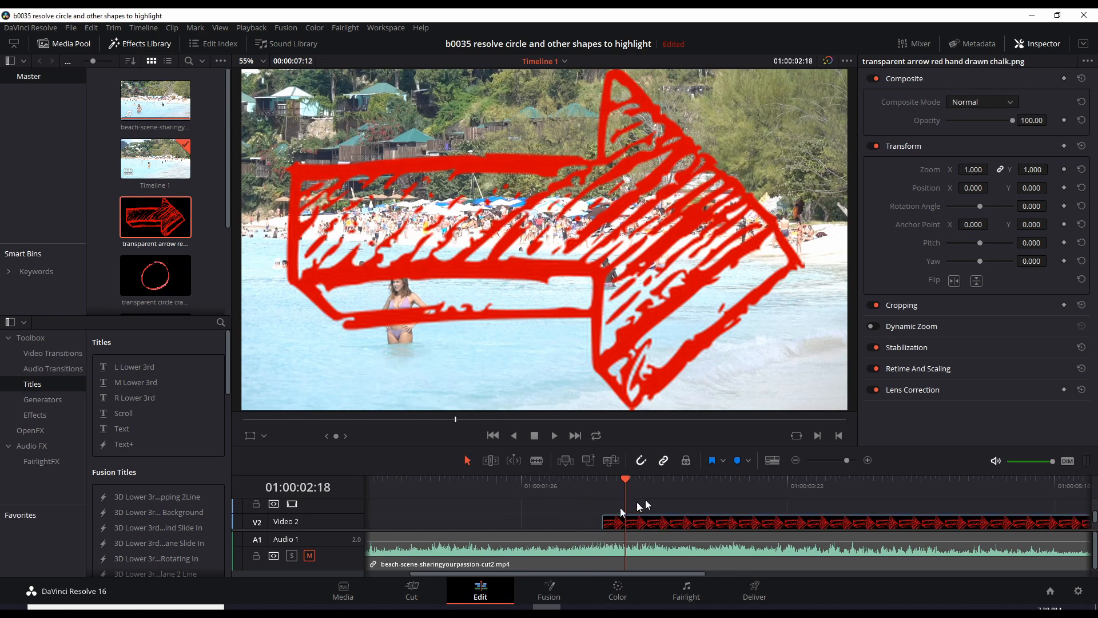
mouse_move(635, 500)
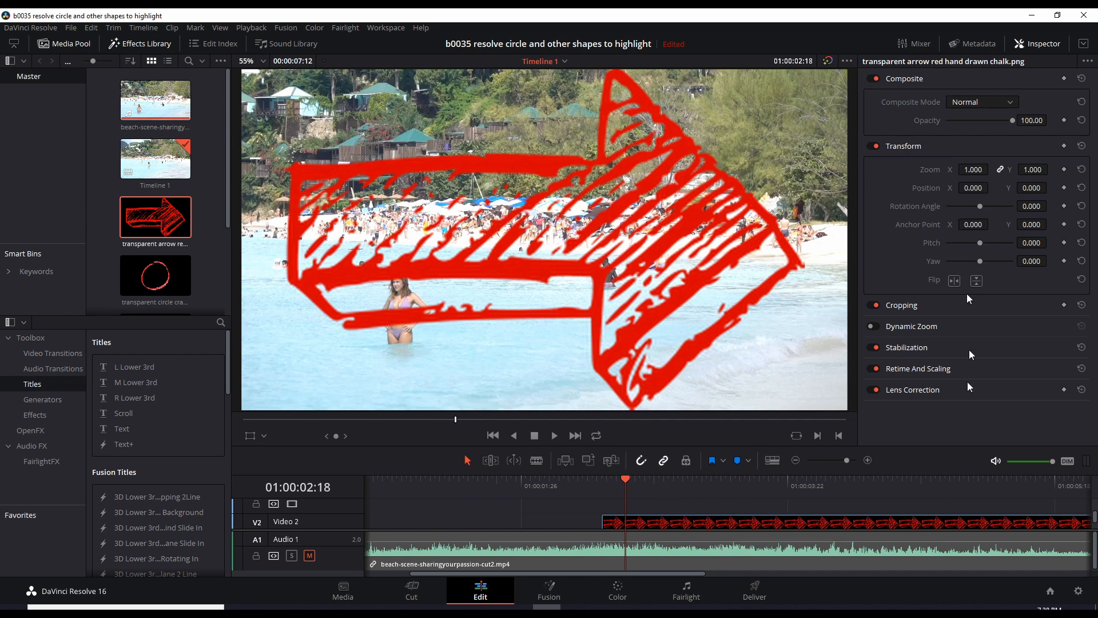
mouse_move(959, 154)
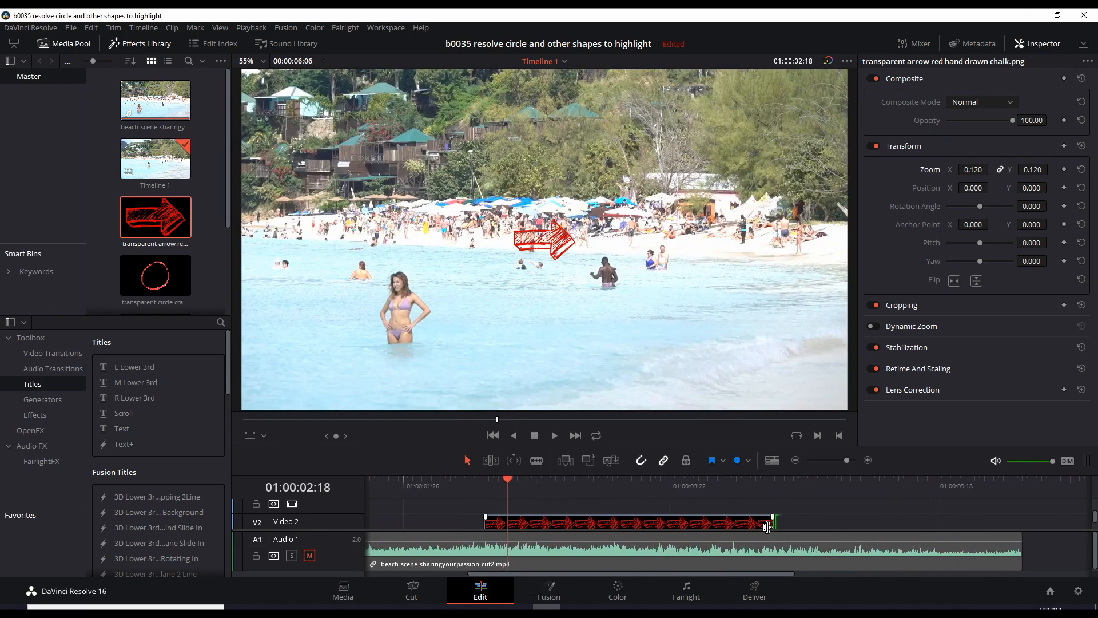
Trim the arrow clip's end edge leftward to shorten its on-screen time
left_click_drag(766, 521, 735, 521)
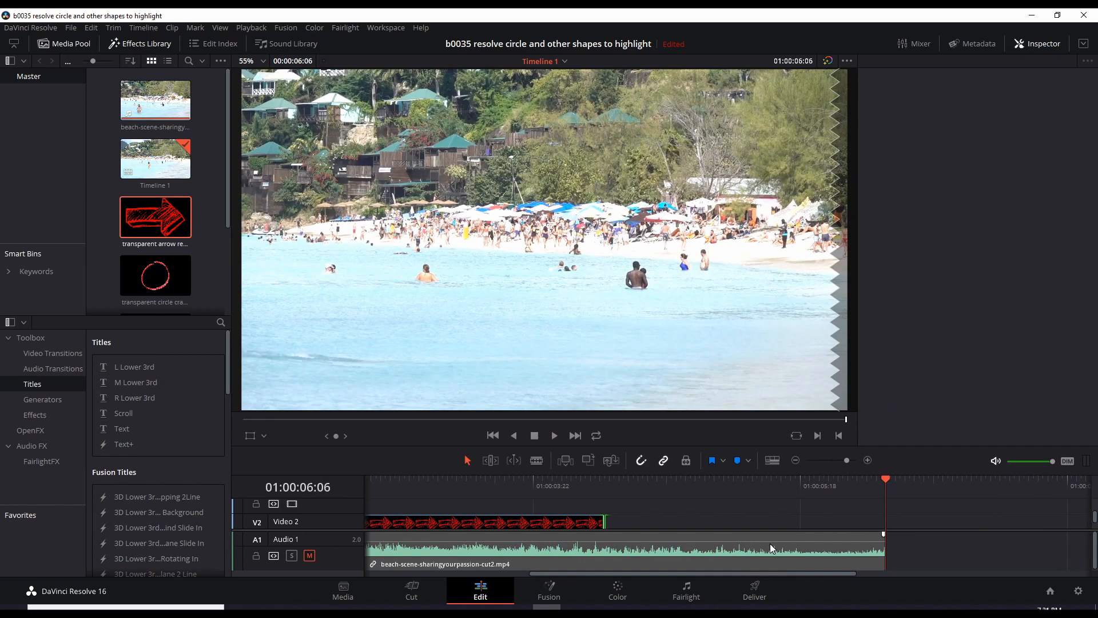
mouse_move(770, 574)
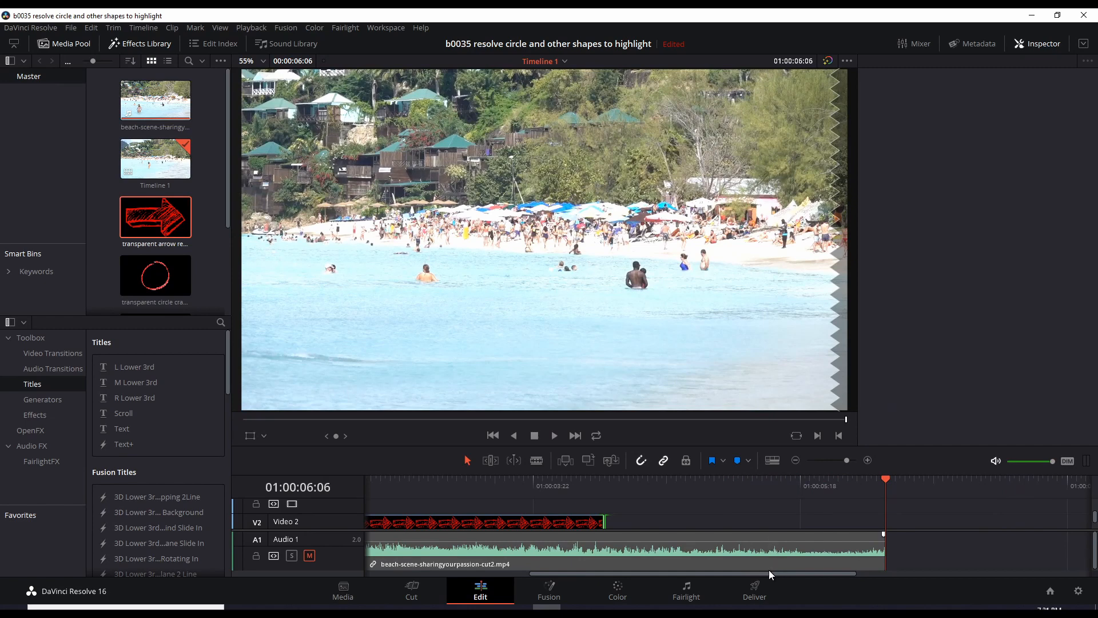
mouse_move(595, 525)
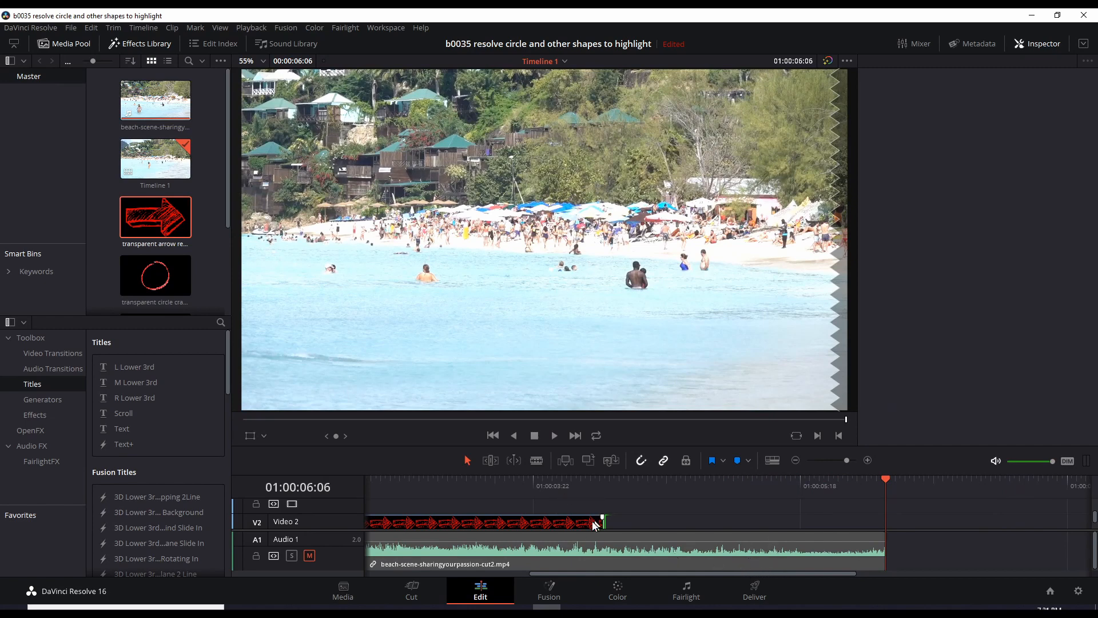
mouse_move(590, 520)
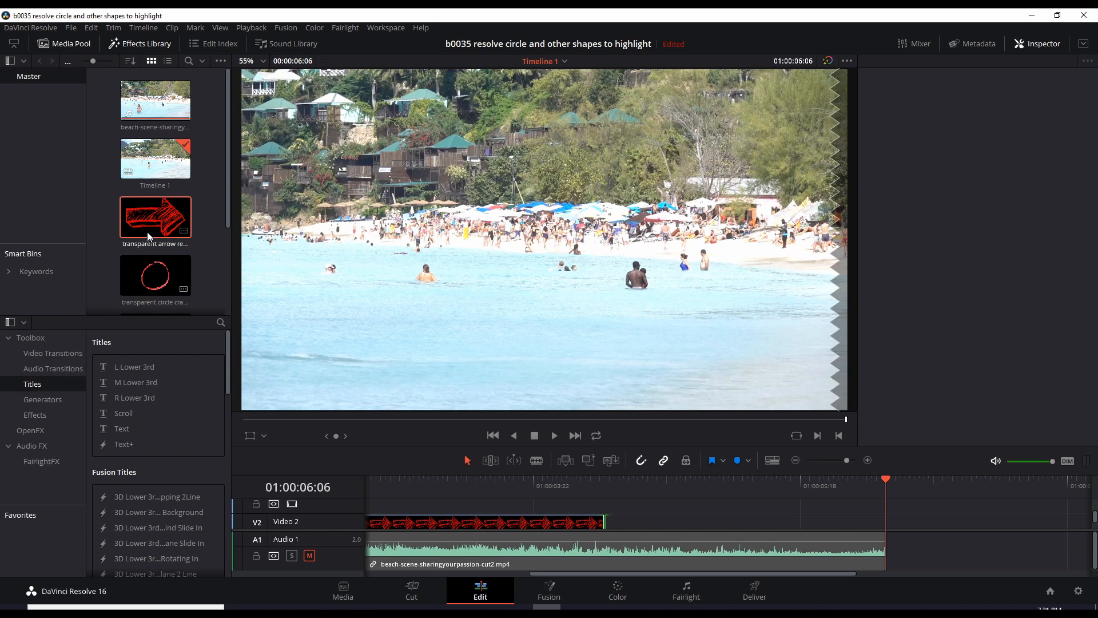
mouse_move(169, 236)
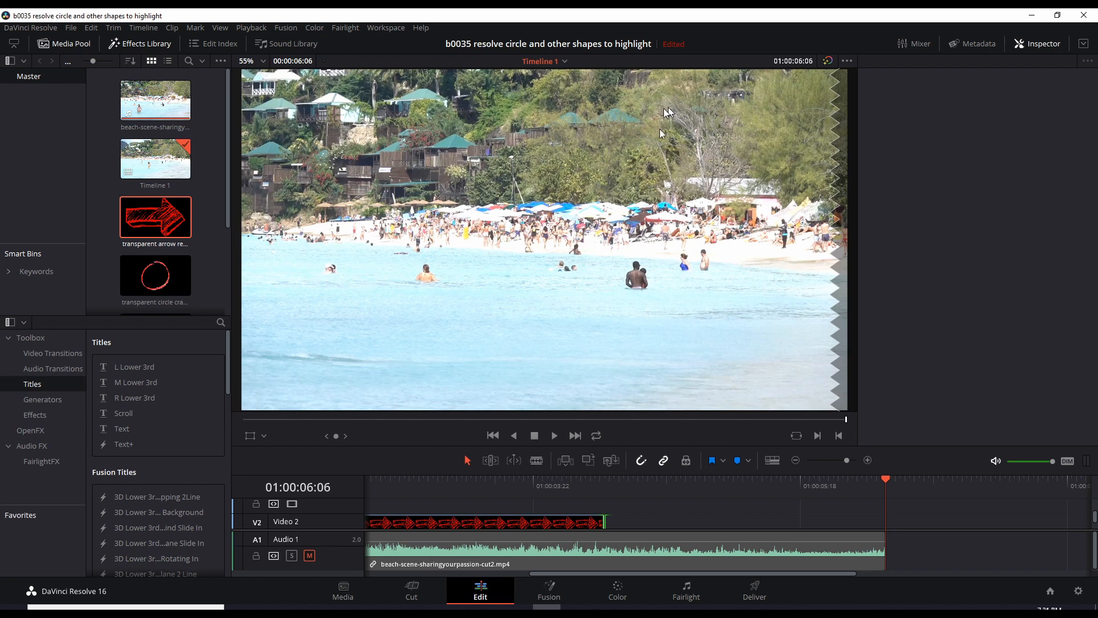
mouse_move(499, 260)
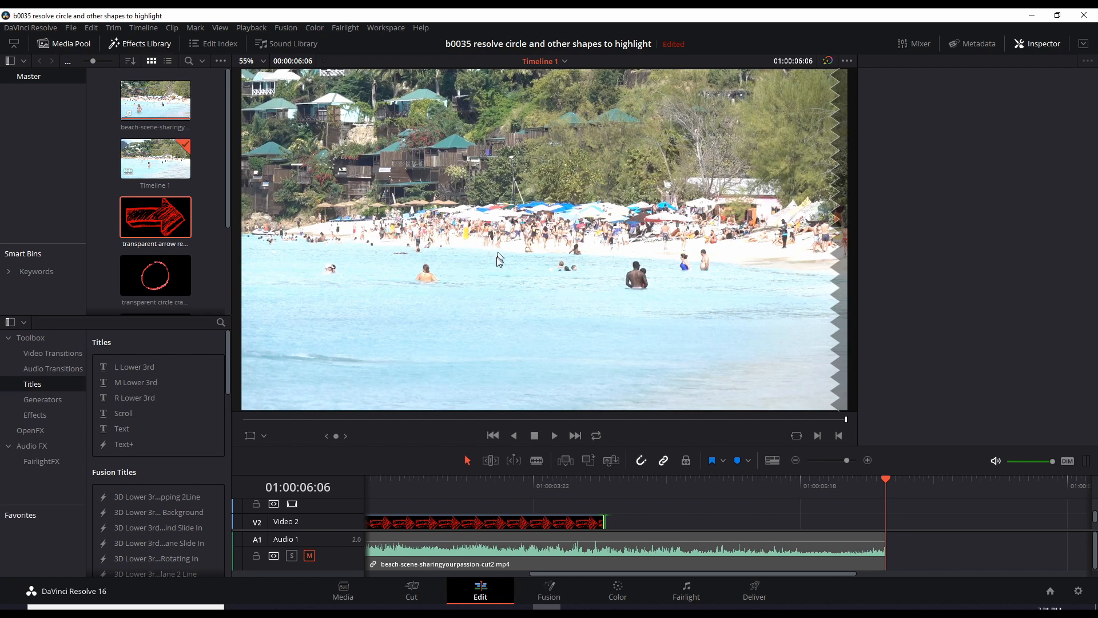